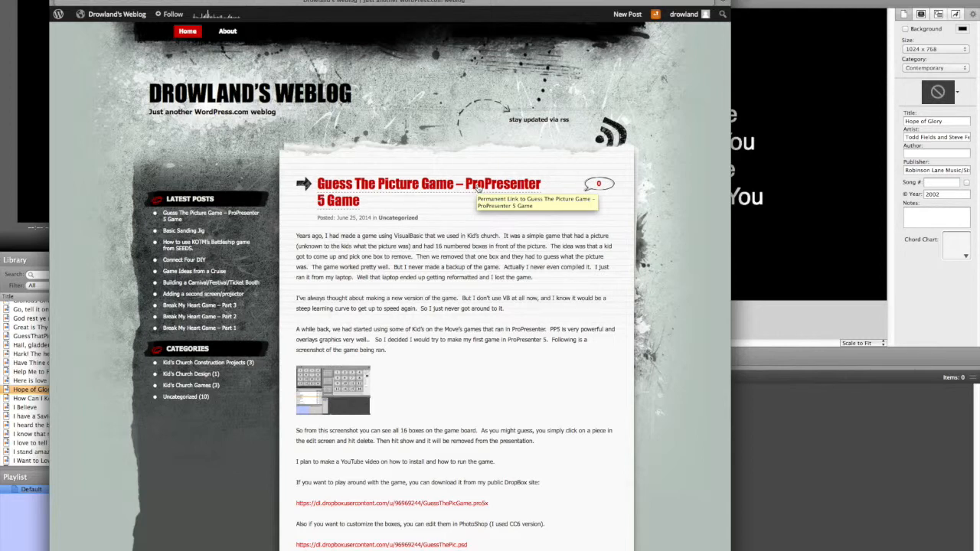
mouse_move(477, 190)
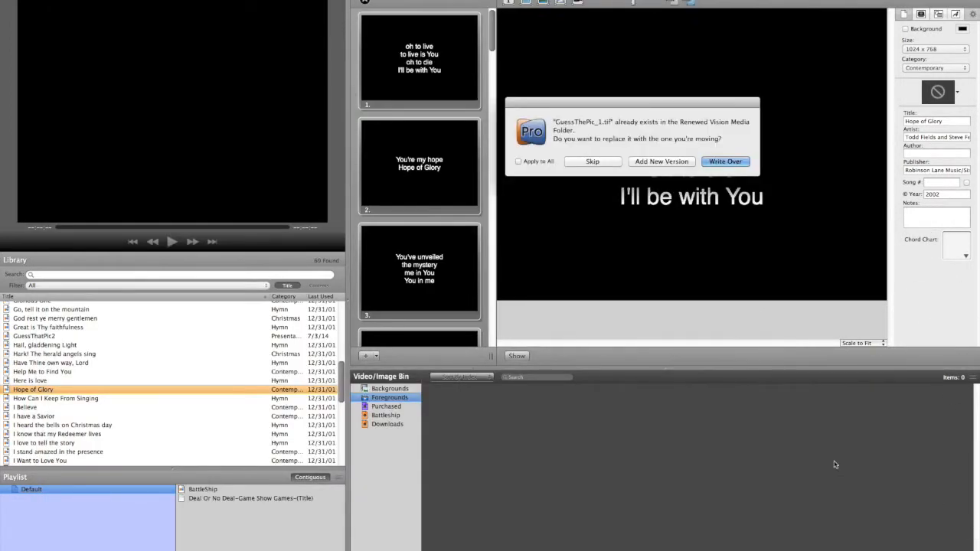
mouse_move(645, 167)
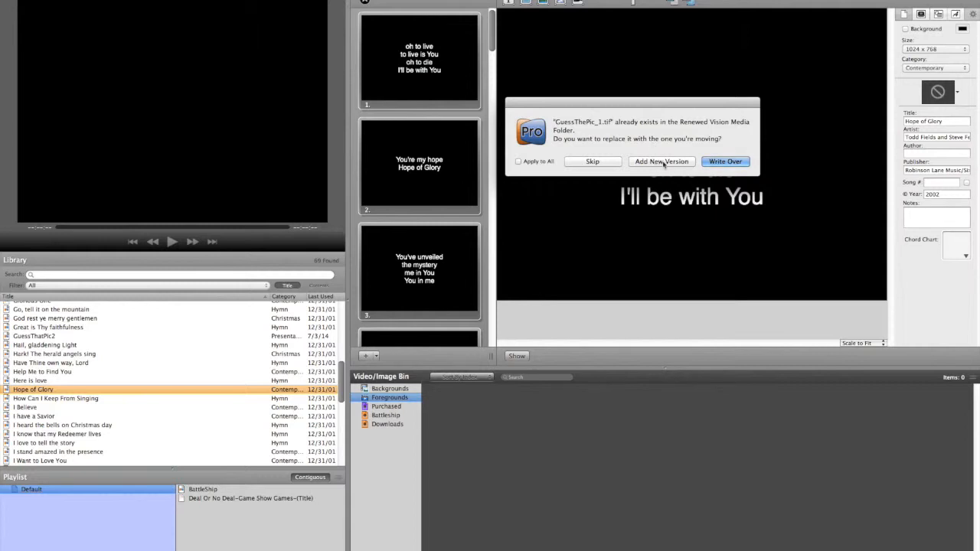
Overwrite all duplicate images via Apply to All and Write Over, then open GuessThePicGame.
left_click(519, 163)
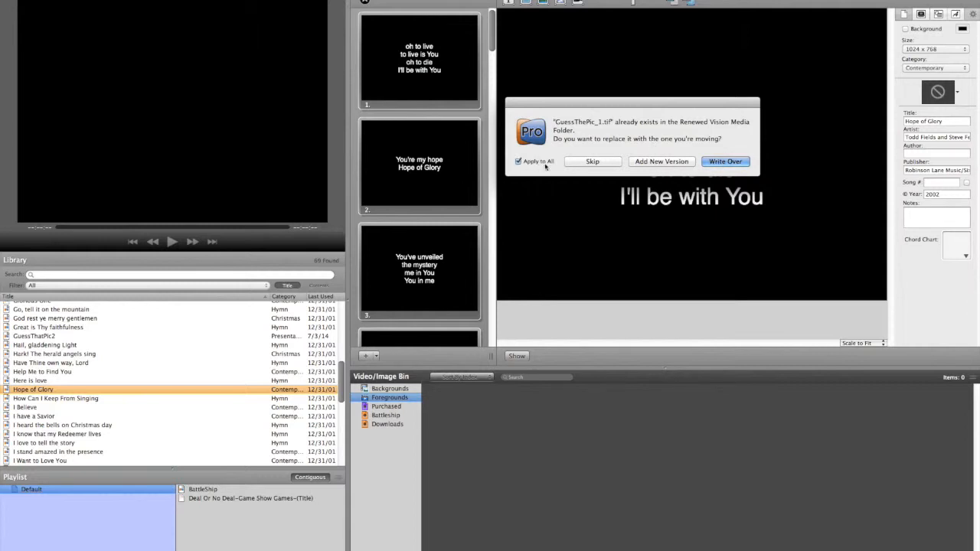
left_click(726, 161)
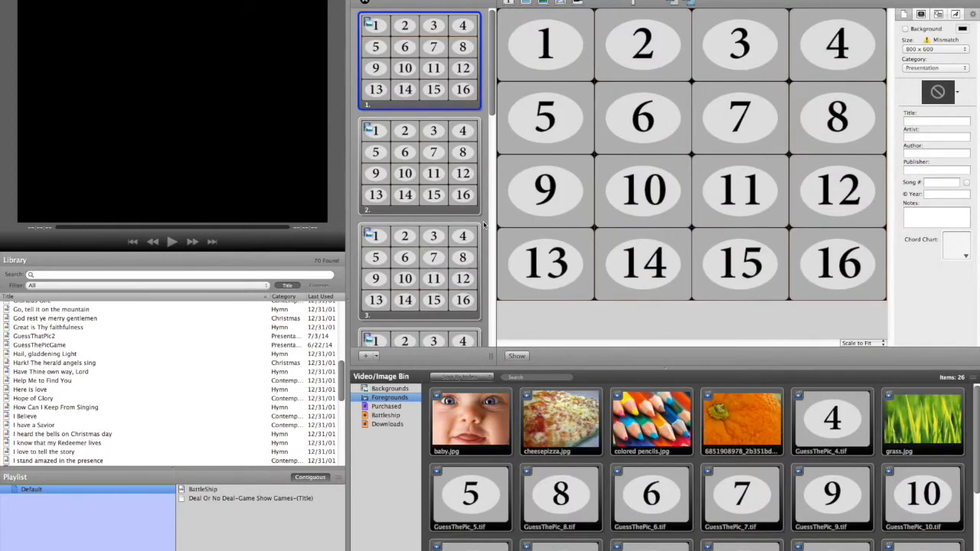
mouse_move(198, 351)
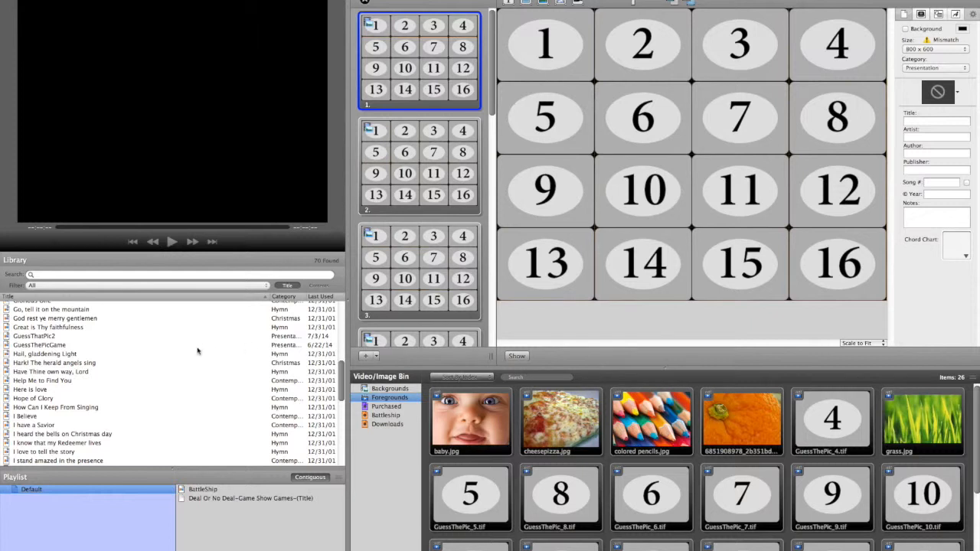
mouse_move(321, 337)
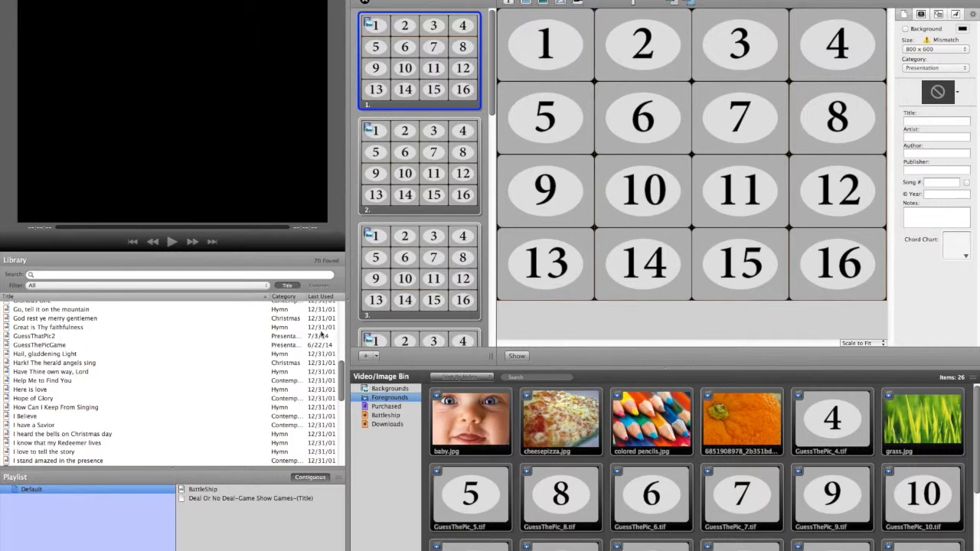
left_click(43, 346)
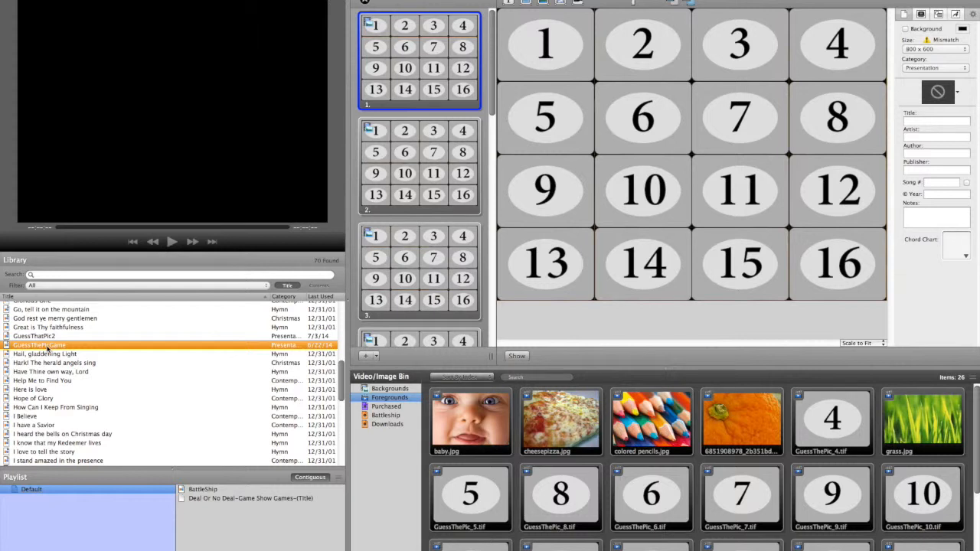
mouse_move(214, 260)
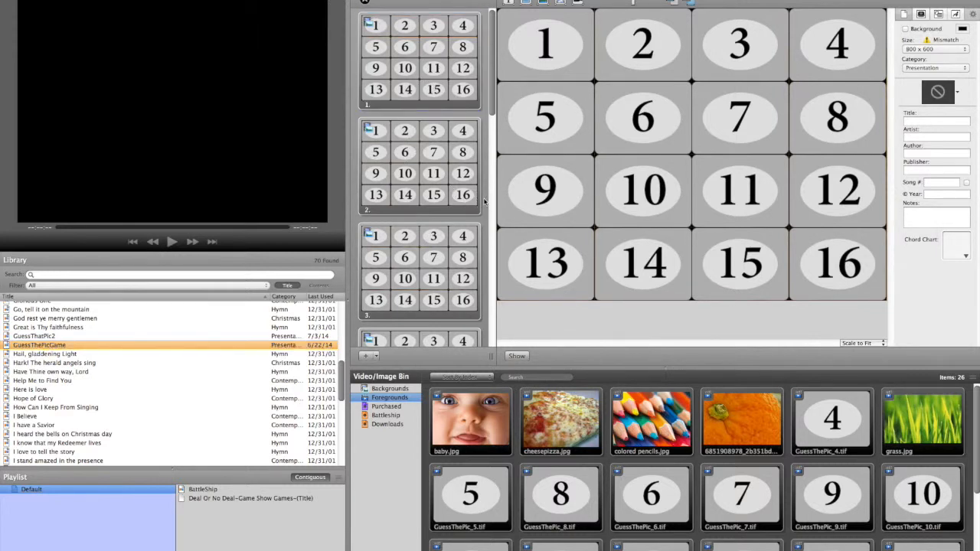
Send the first 1–16 numbered-tile slide live to the output screen.
scroll("down", 3)
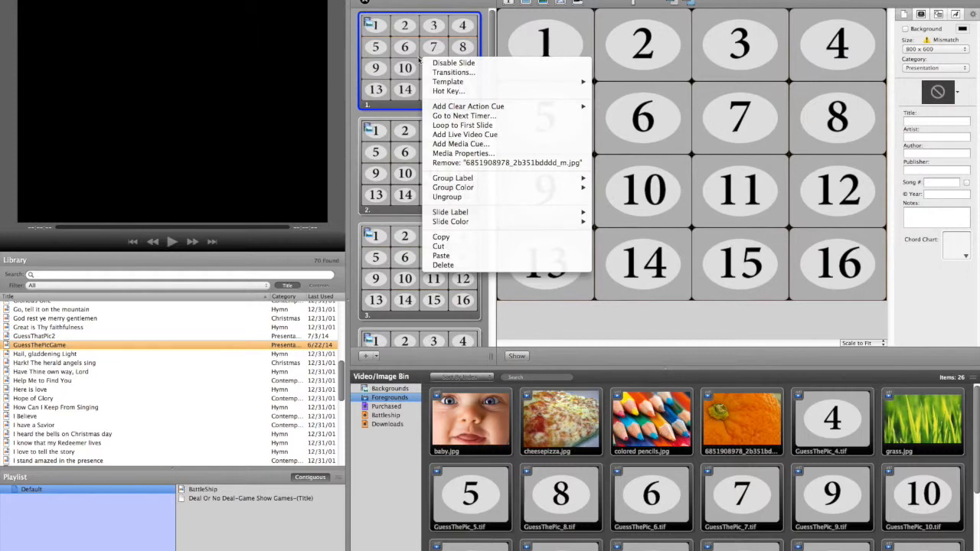
left_click(537, 328)
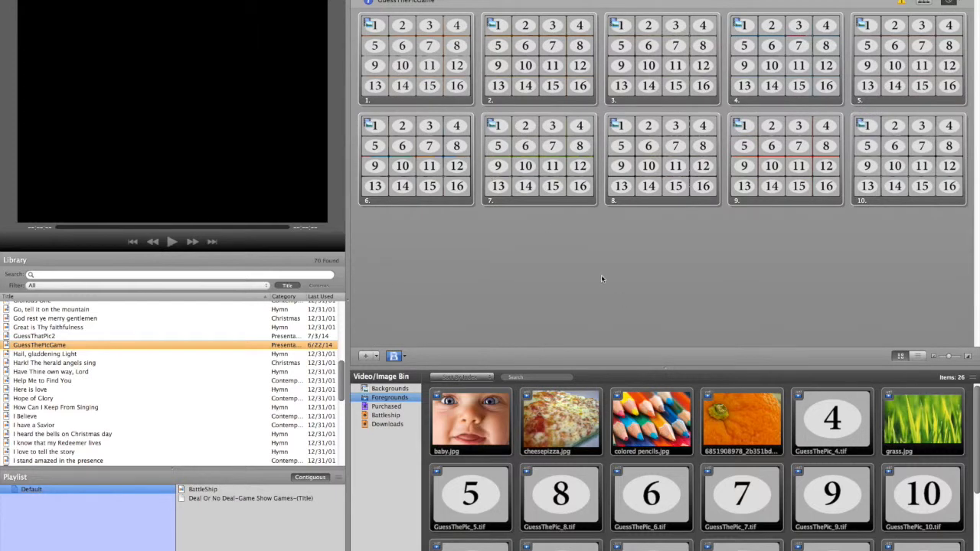
left_click(417, 60)
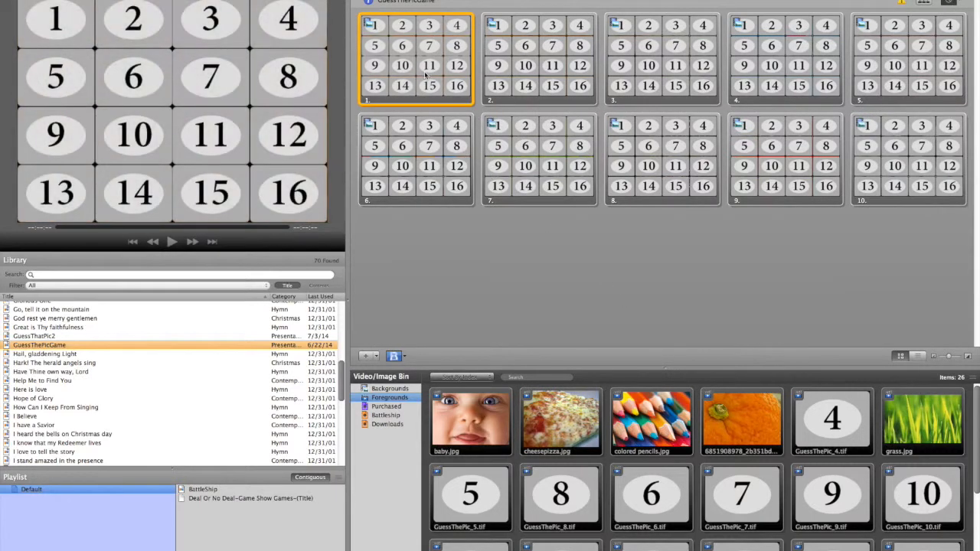
mouse_move(407, 47)
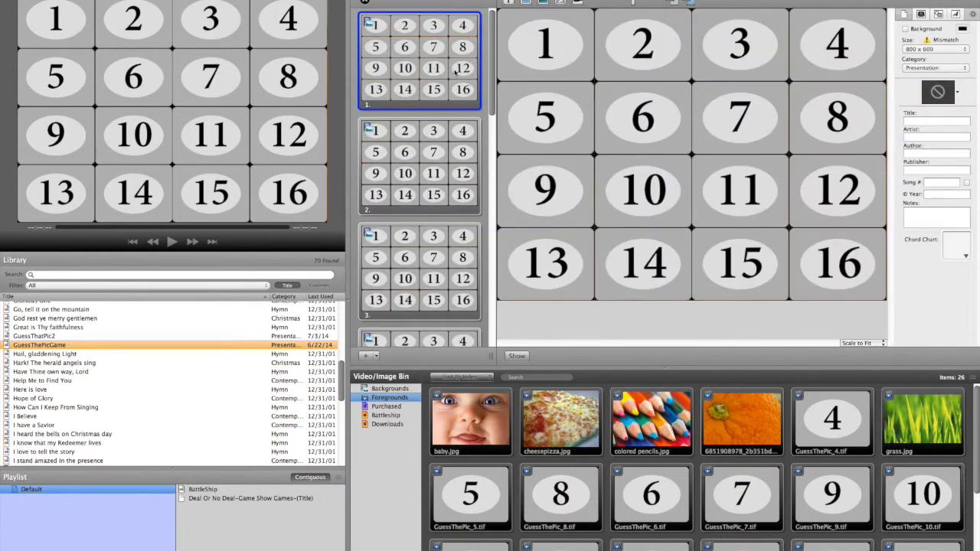
mouse_move(420, 63)
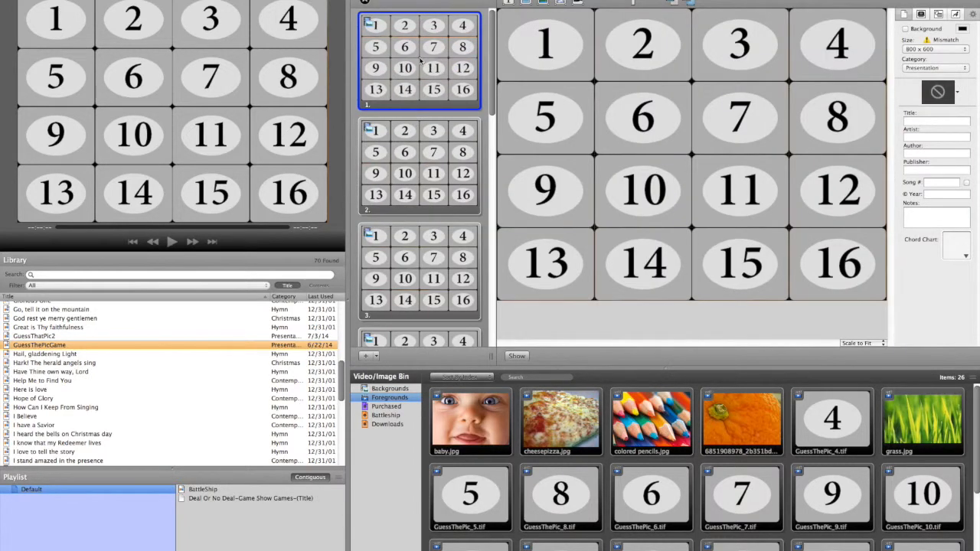
mouse_move(576, 150)
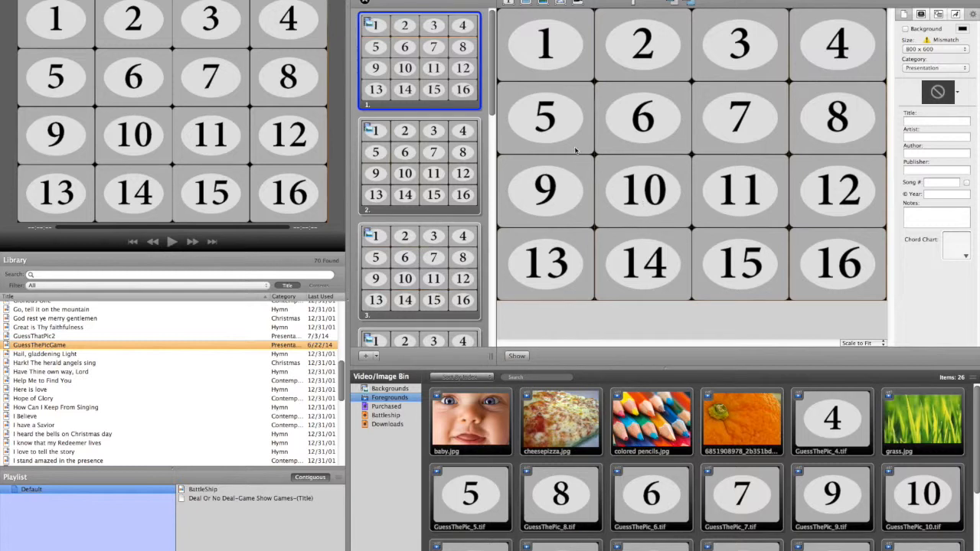
mouse_move(621, 193)
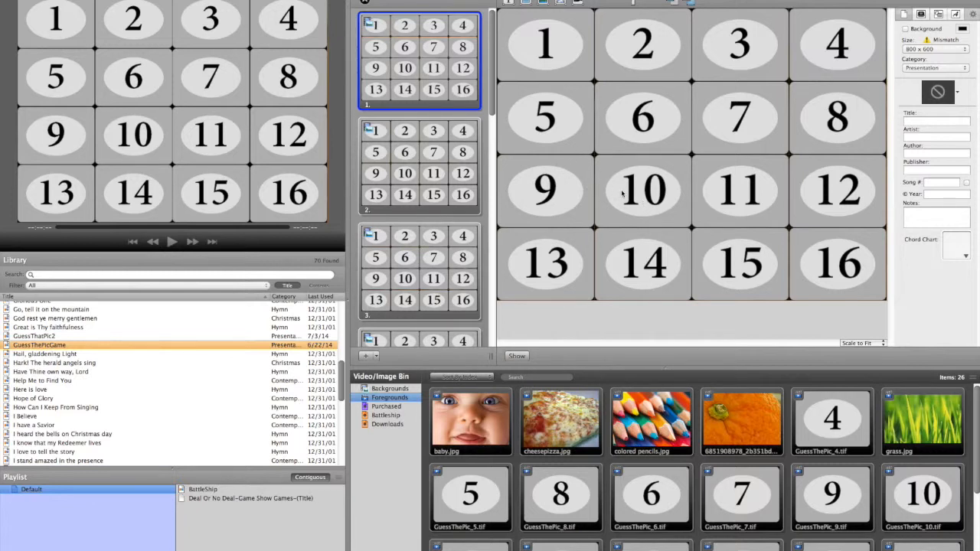
mouse_move(585, 210)
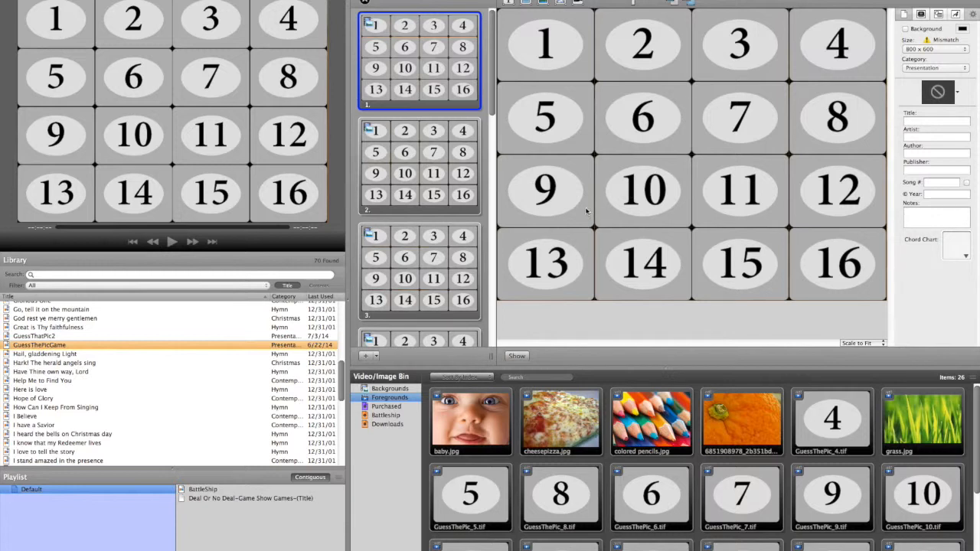
Remove tile 9 and another tile to reveal parts of the orange picture.
left_click(545, 190)
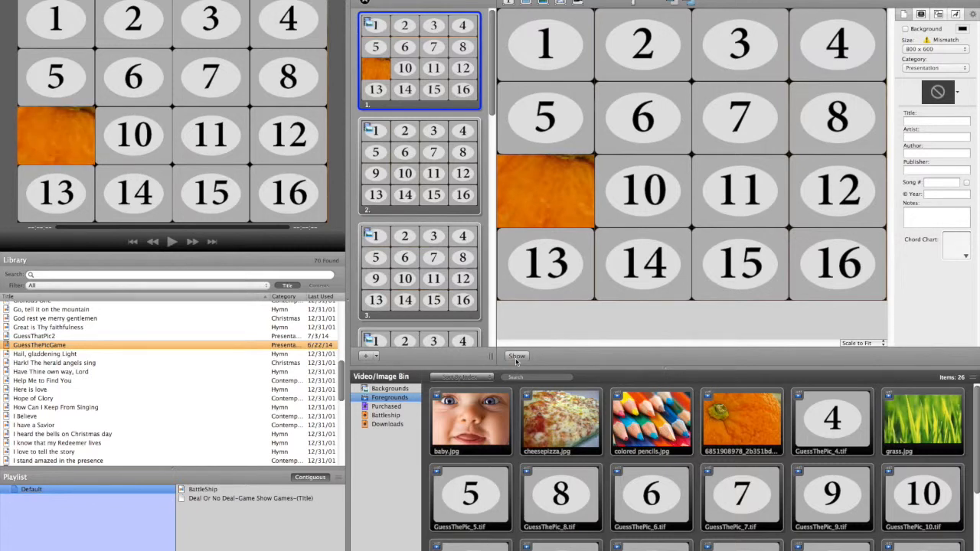
mouse_move(178, 172)
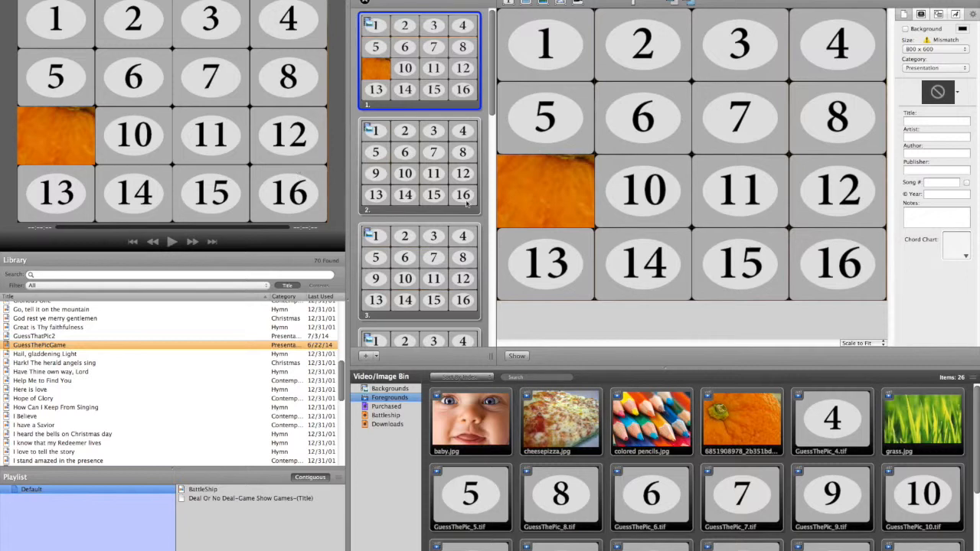
left_click(740, 117)
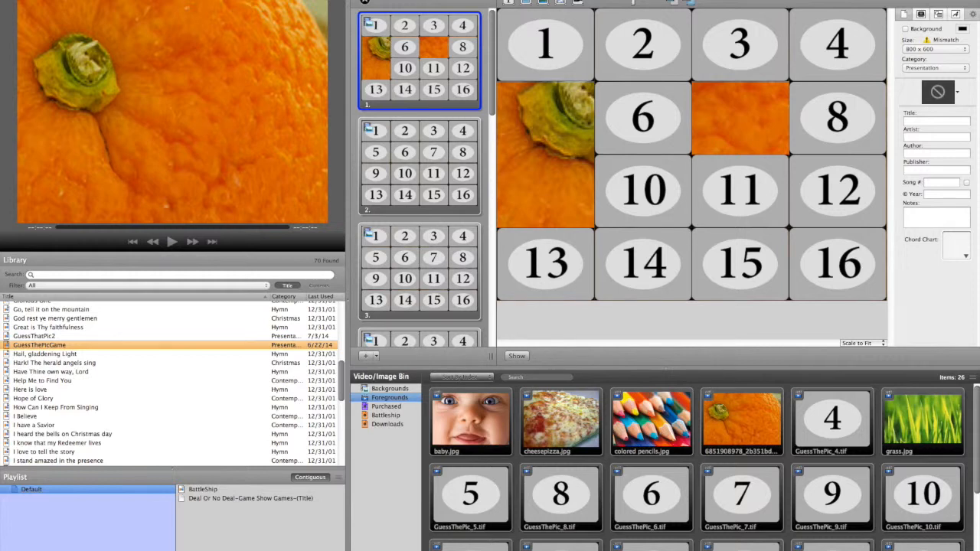
mouse_move(71, 14)
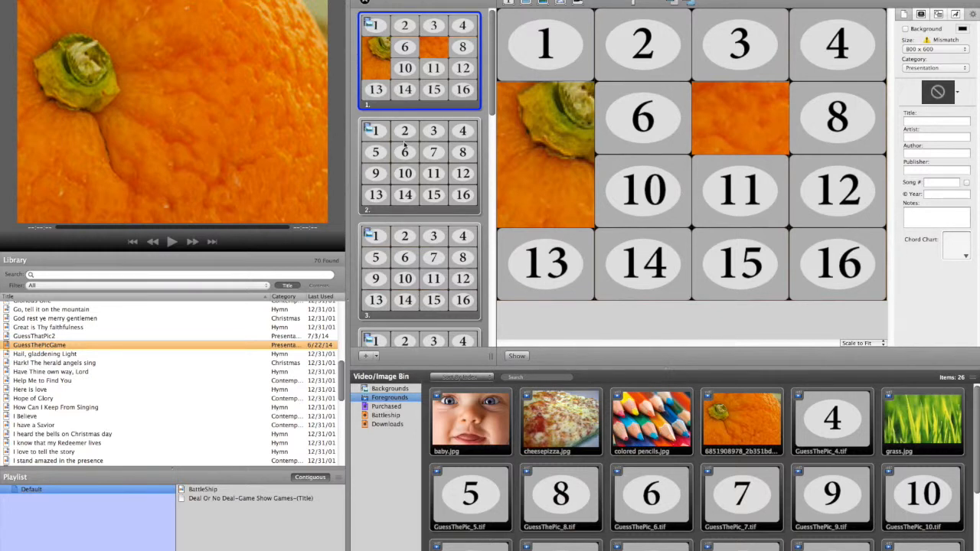
Remove a numbered tile on the second slide to reveal part of the macaroni picture.
left_click(420, 166)
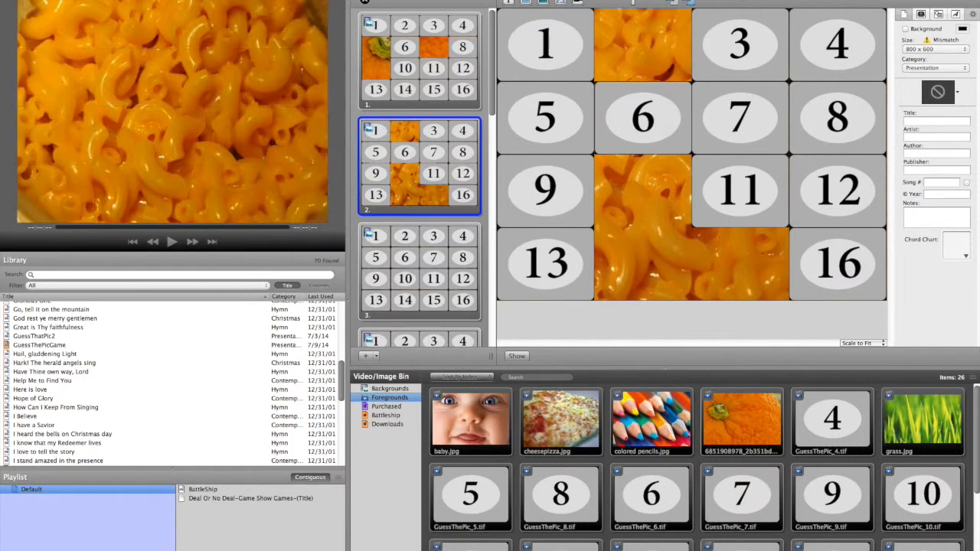
mouse_move(594, 321)
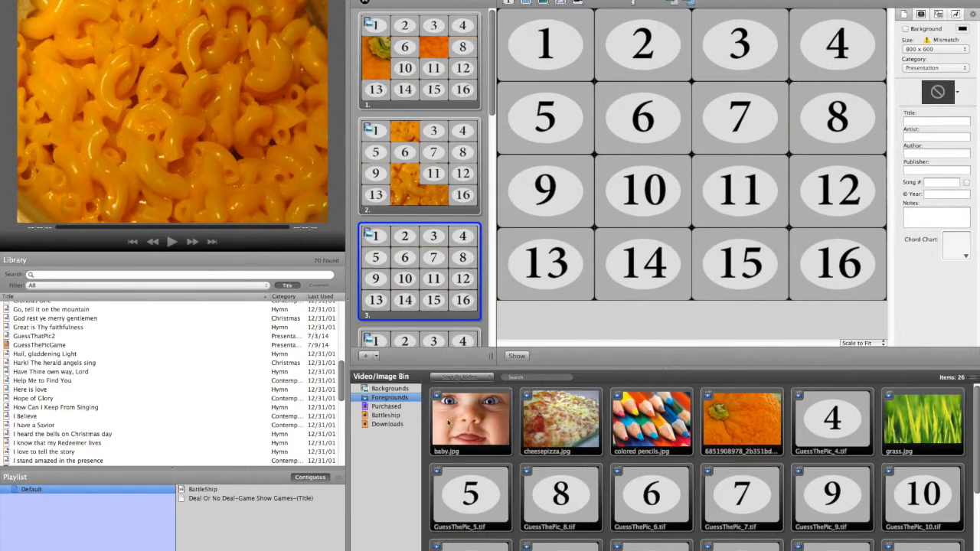
Place the cheese pizza and colored pencils photos behind later game boards.
left_click(560, 421)
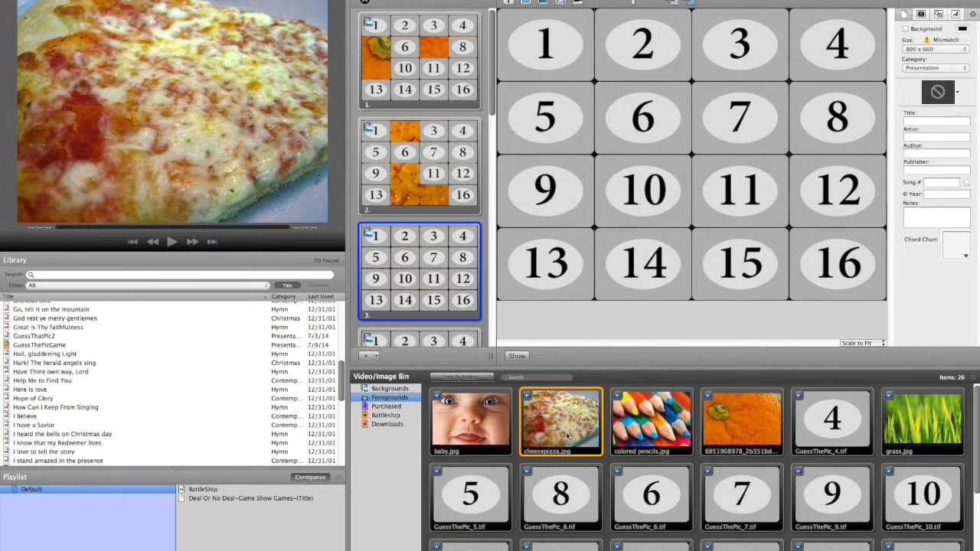
left_click(564, 433)
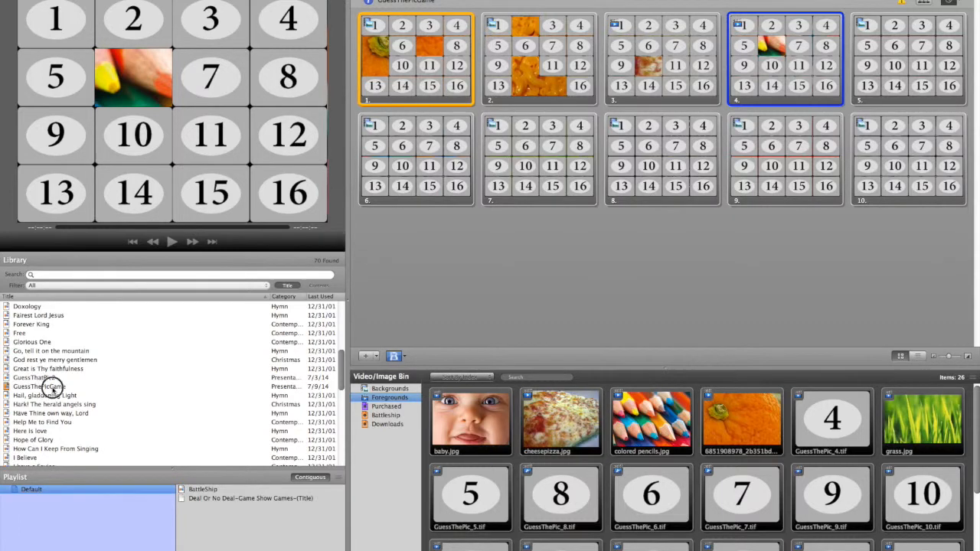
Delete the played GuessThePicGame presentation from the Library and confirm.
right_click(39, 386)
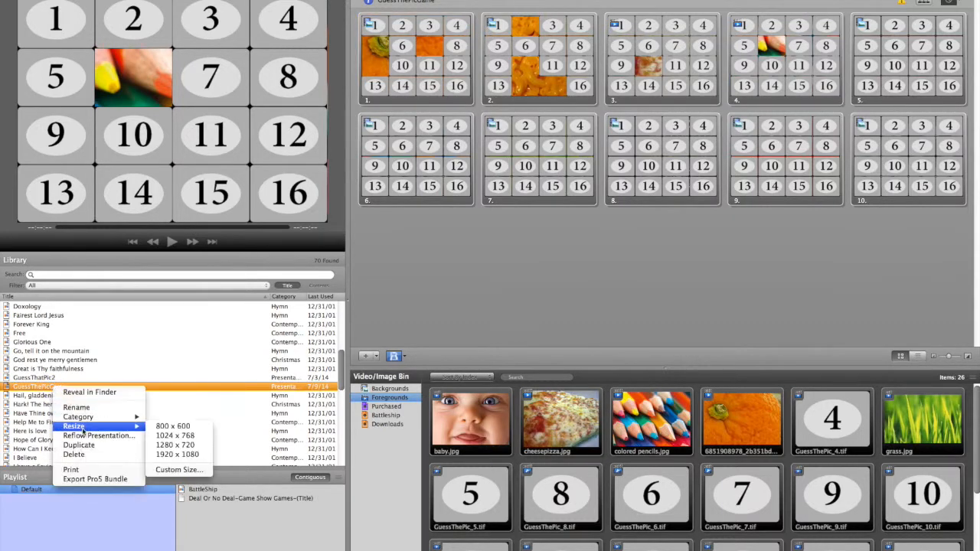
left_click(80, 455)
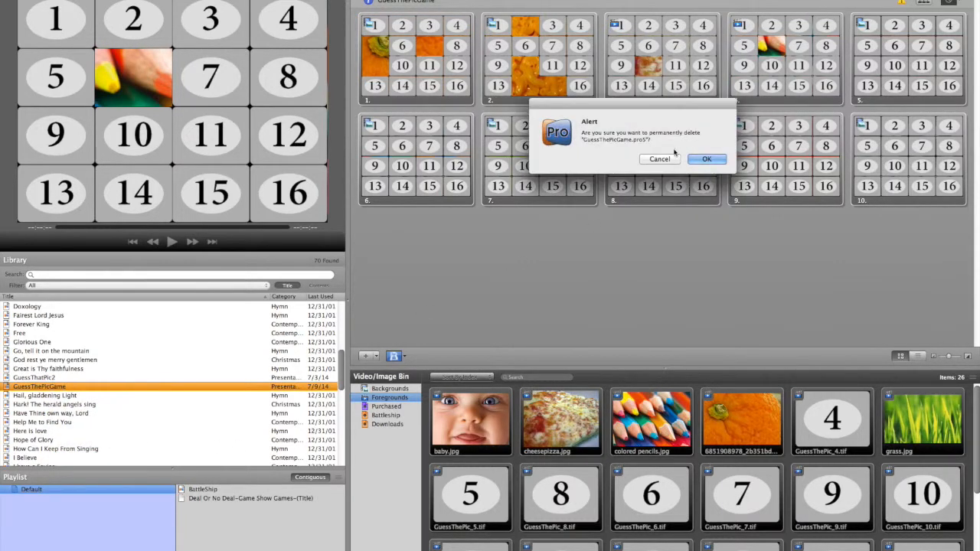
left_click(708, 158)
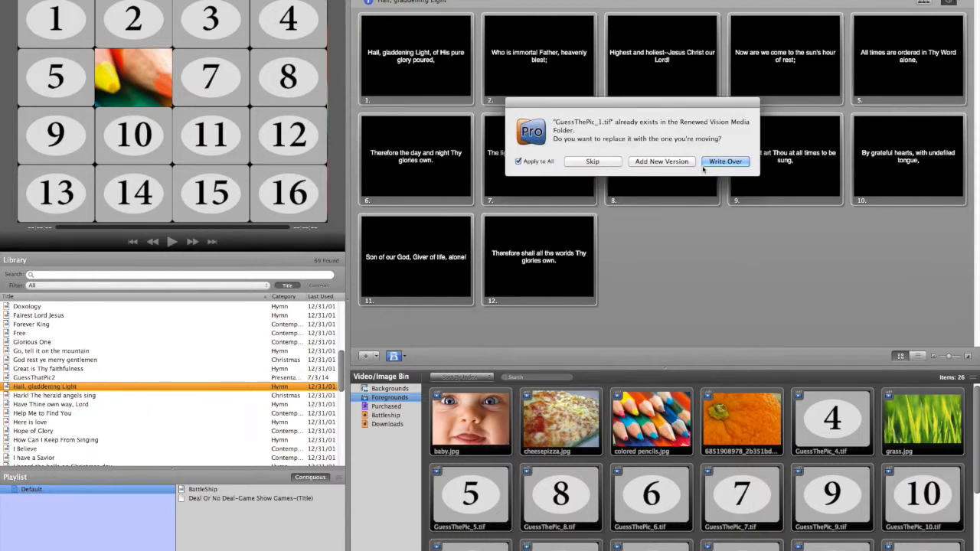
Re-import the game bundle, overwriting its existing images with Write Over.
left_click(726, 161)
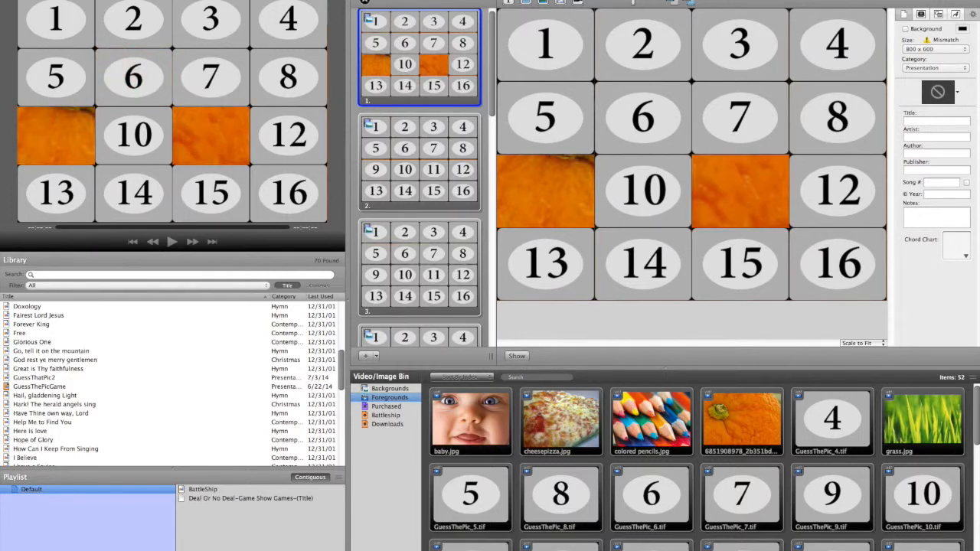
right_click(739, 190)
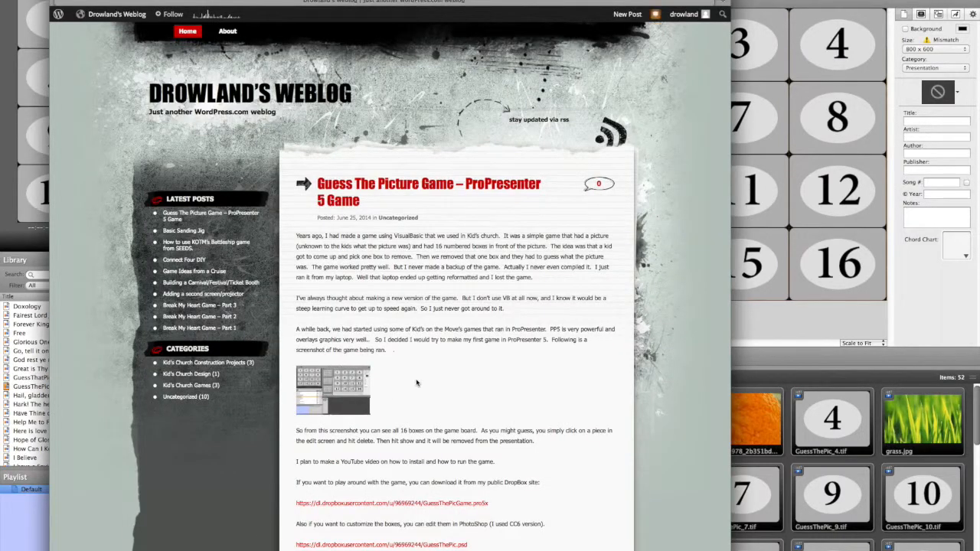
scroll("down", 3)
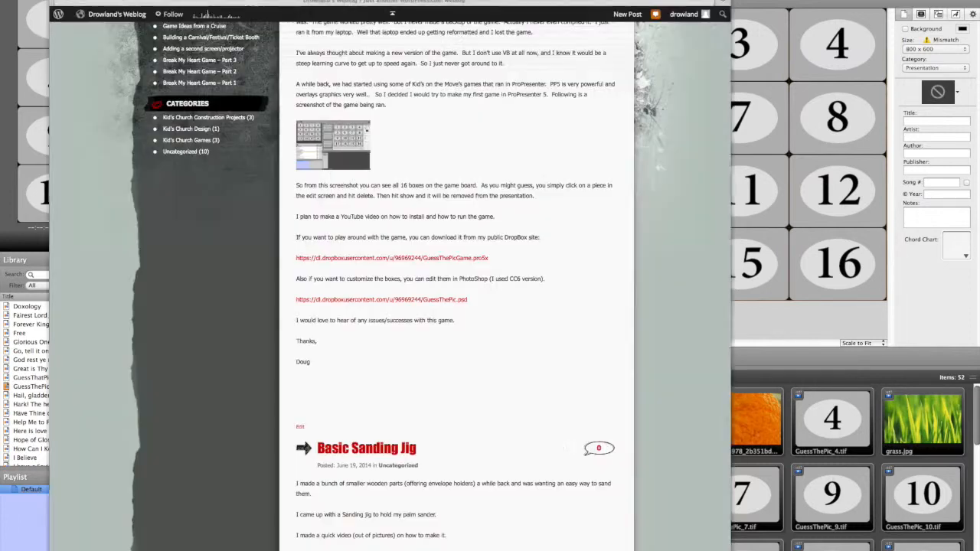
scroll("down", 3)
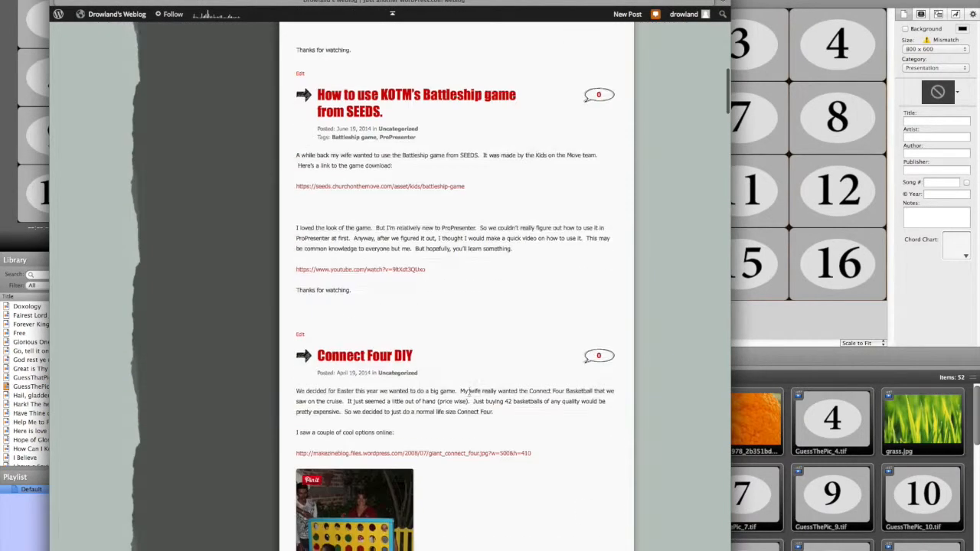
scroll("down", 3)
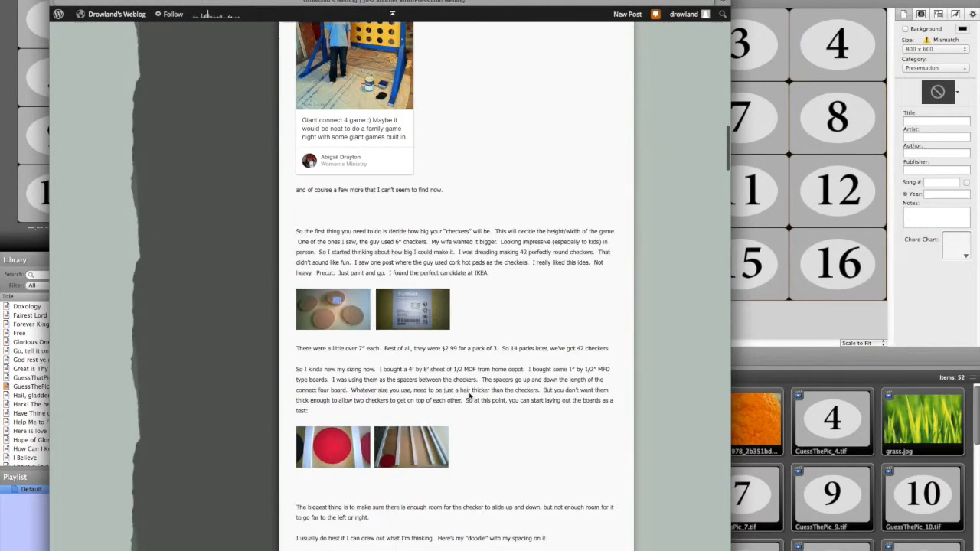
scroll("down", 3)
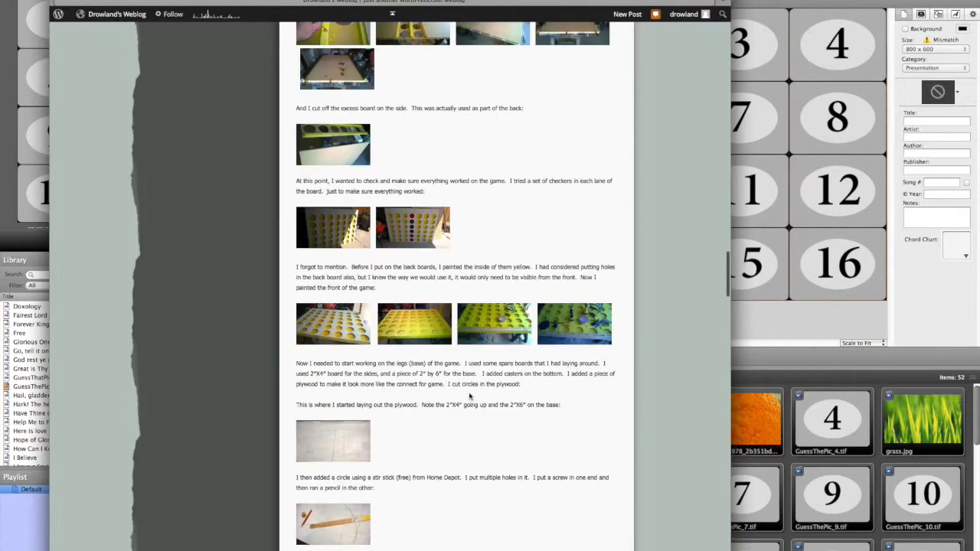
scroll("down", 3)
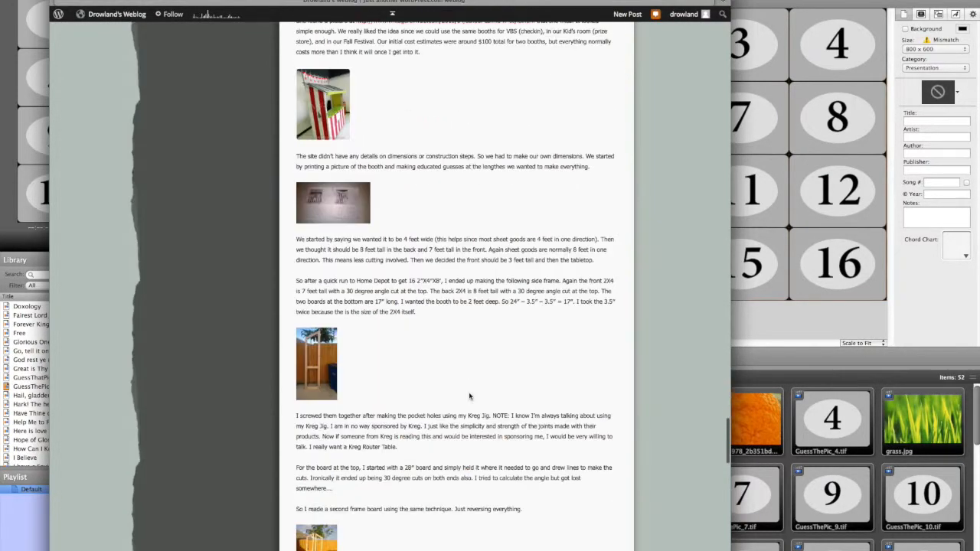
scroll("down", 3)
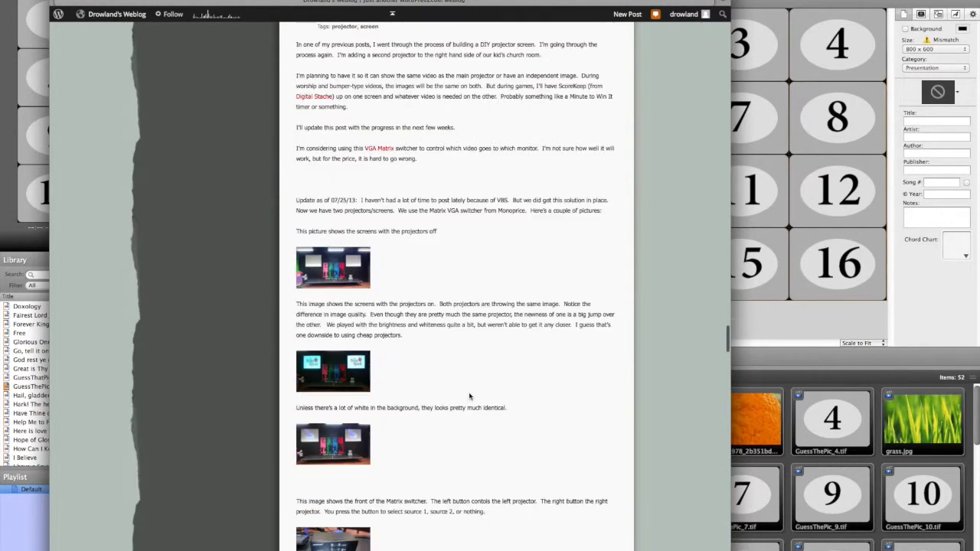
scroll("down", 3)
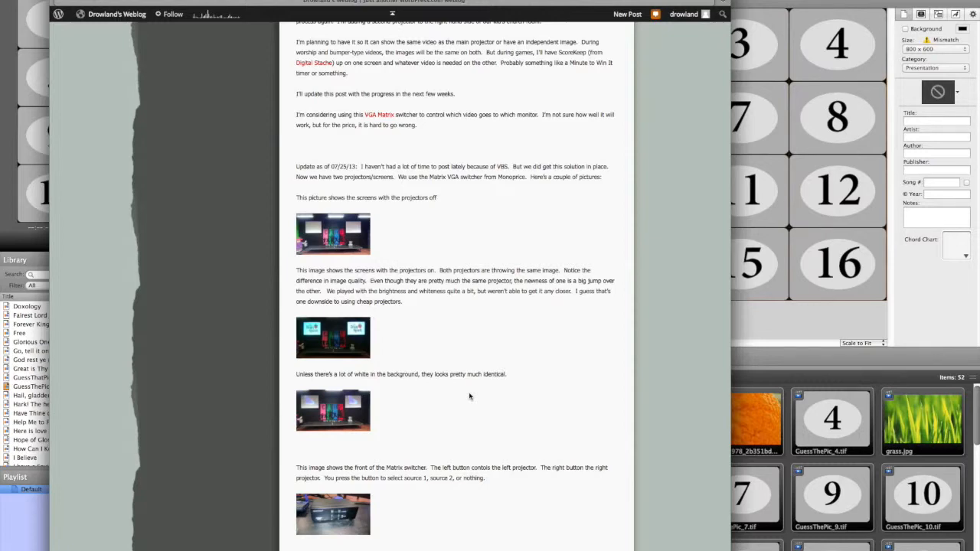
scroll("down", 3)
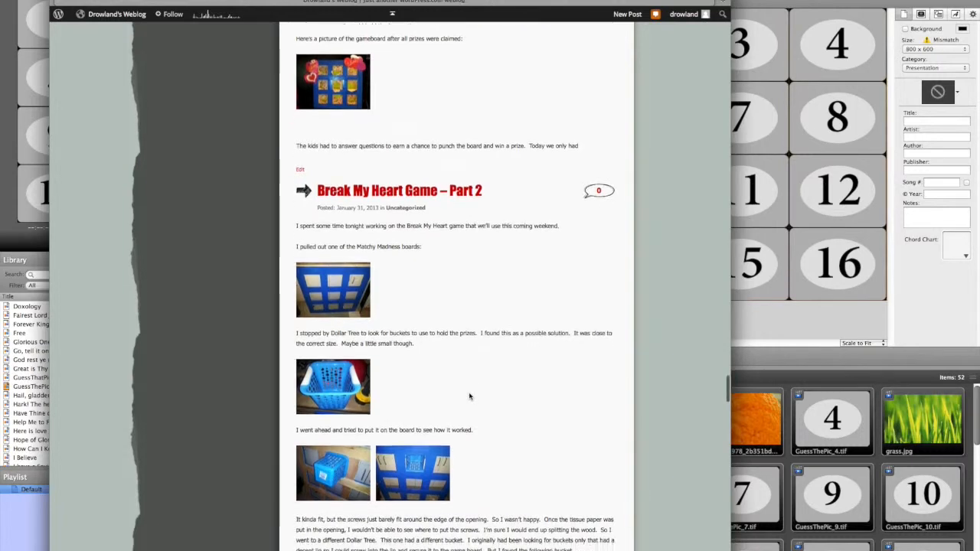
scroll("down", 3)
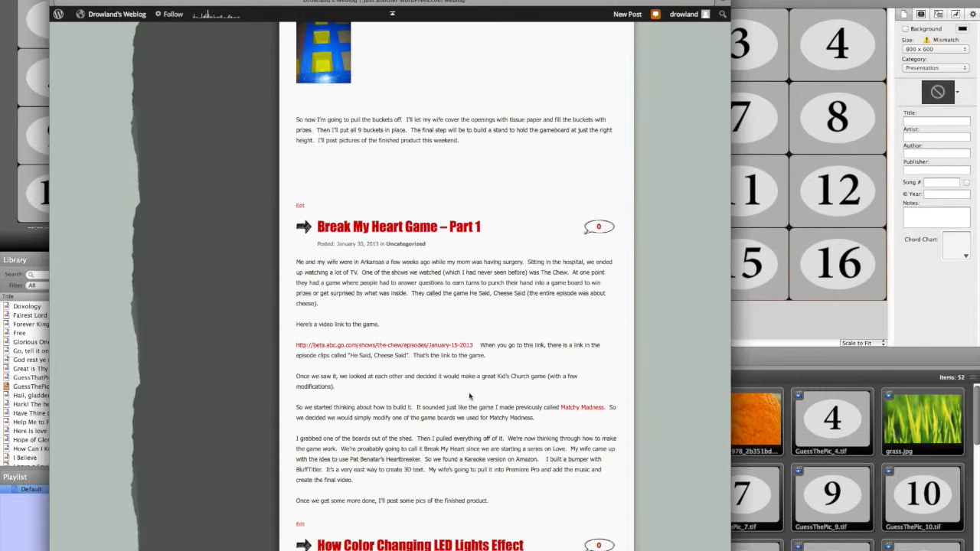
mouse_move(354, 190)
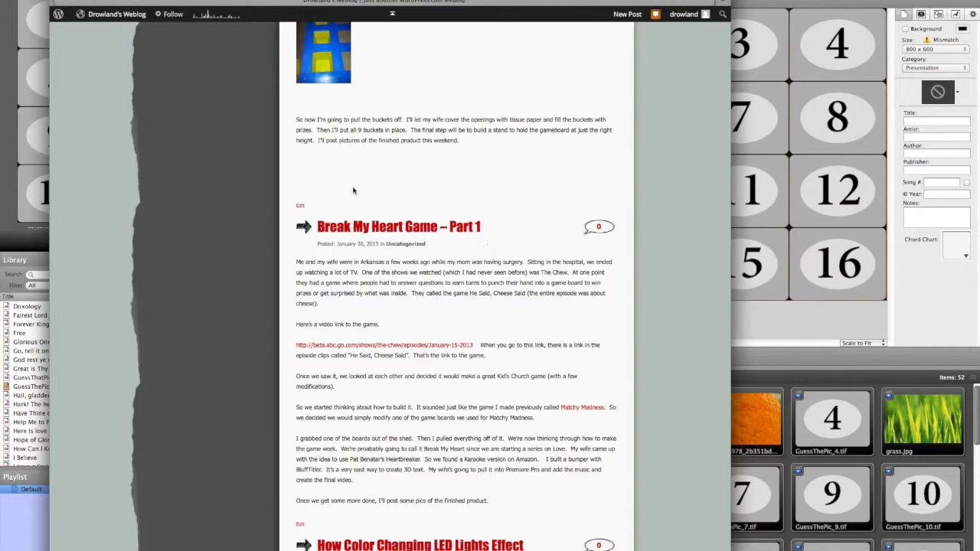
mouse_move(383, 189)
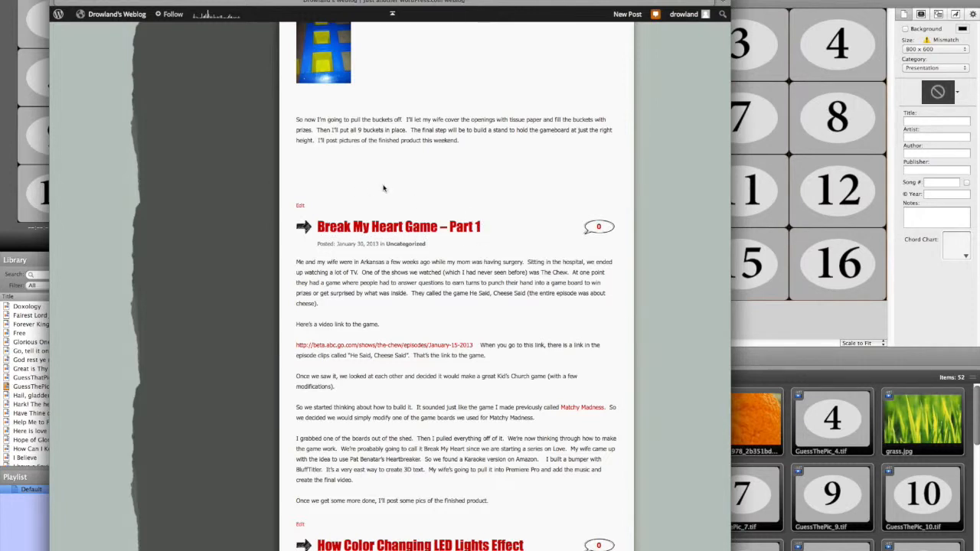